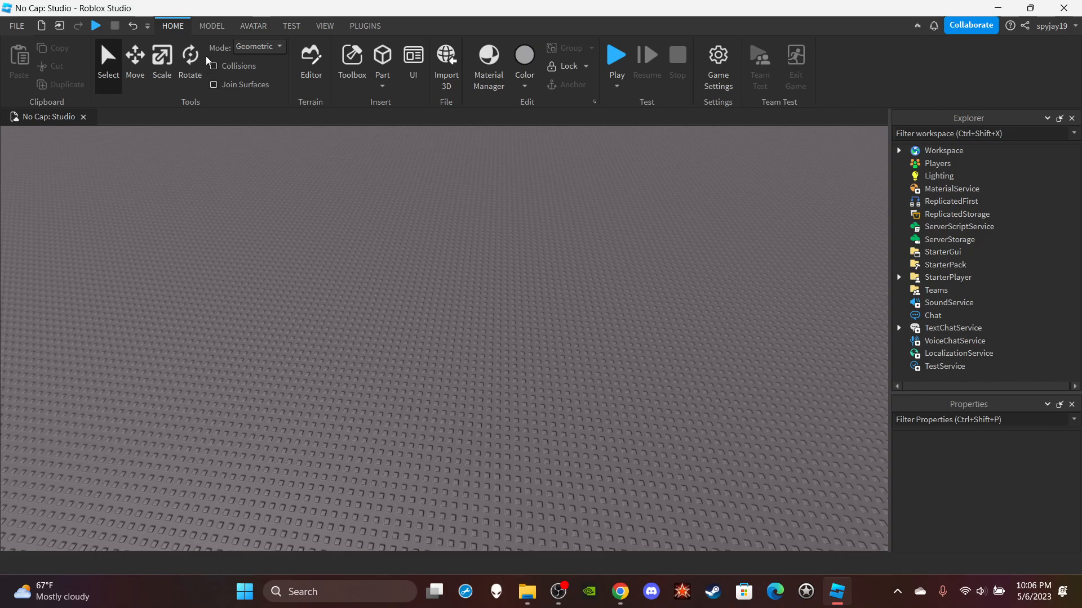
Show the Output window from the VIEW tab's Show group
click(323, 26)
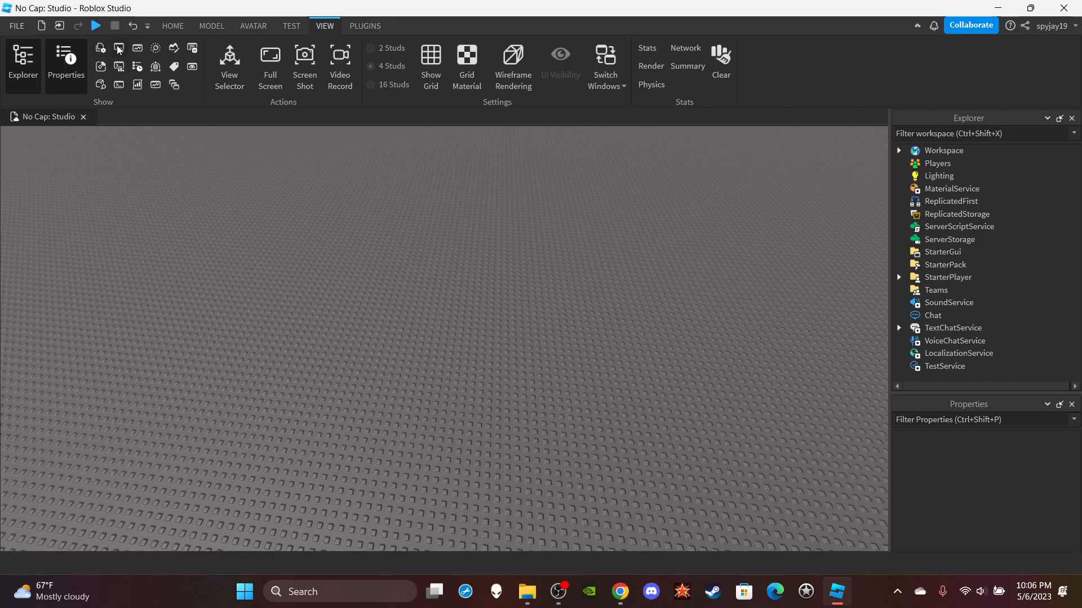
mouse_move(119, 47)
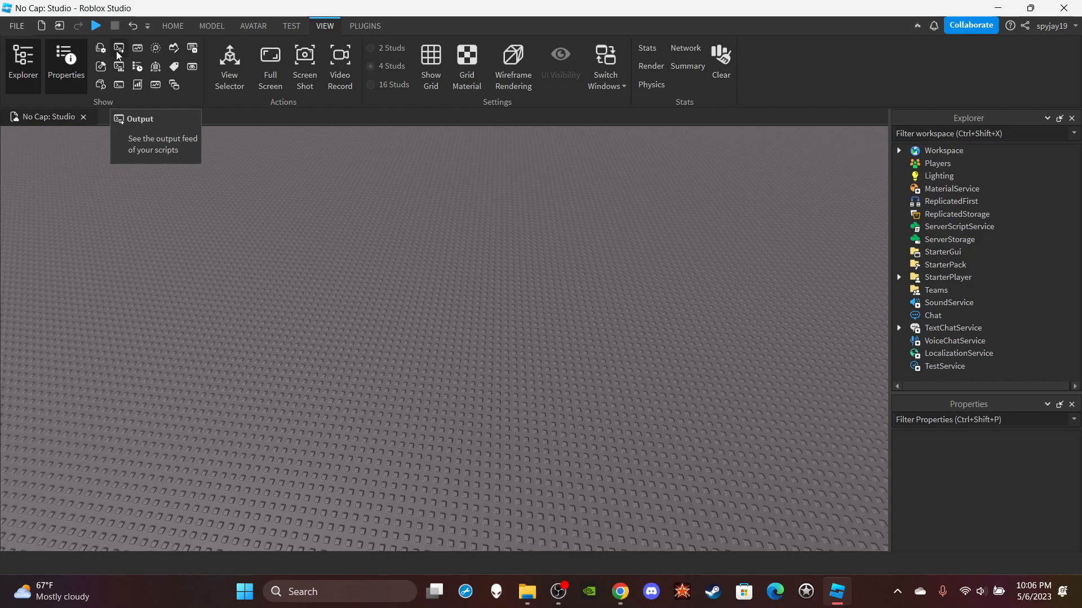
click(118, 48)
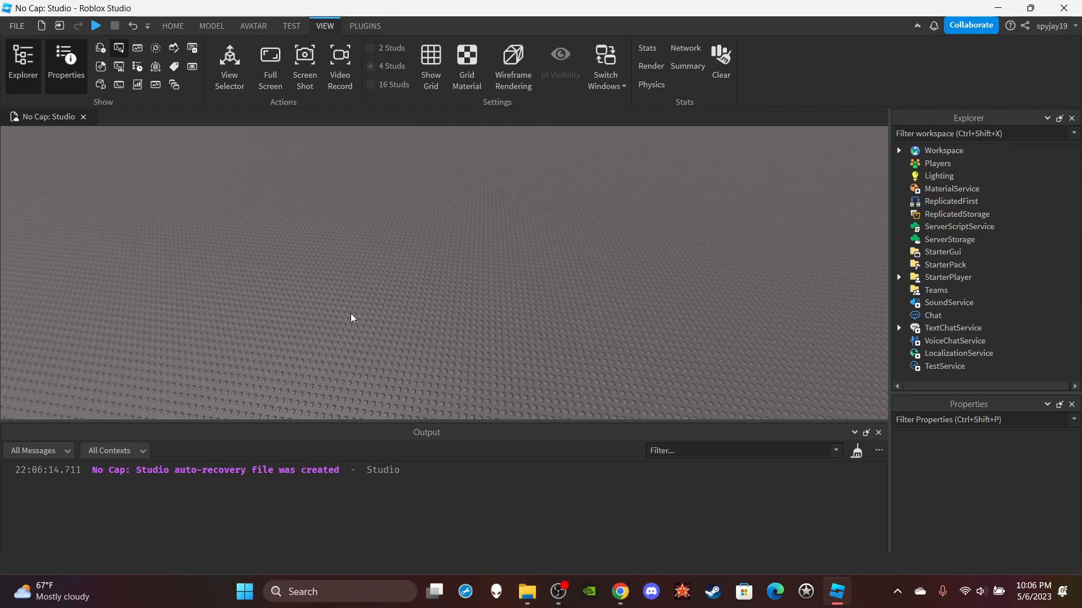
Return to the HOME tools with the Output window still docked below the scene
click(173, 26)
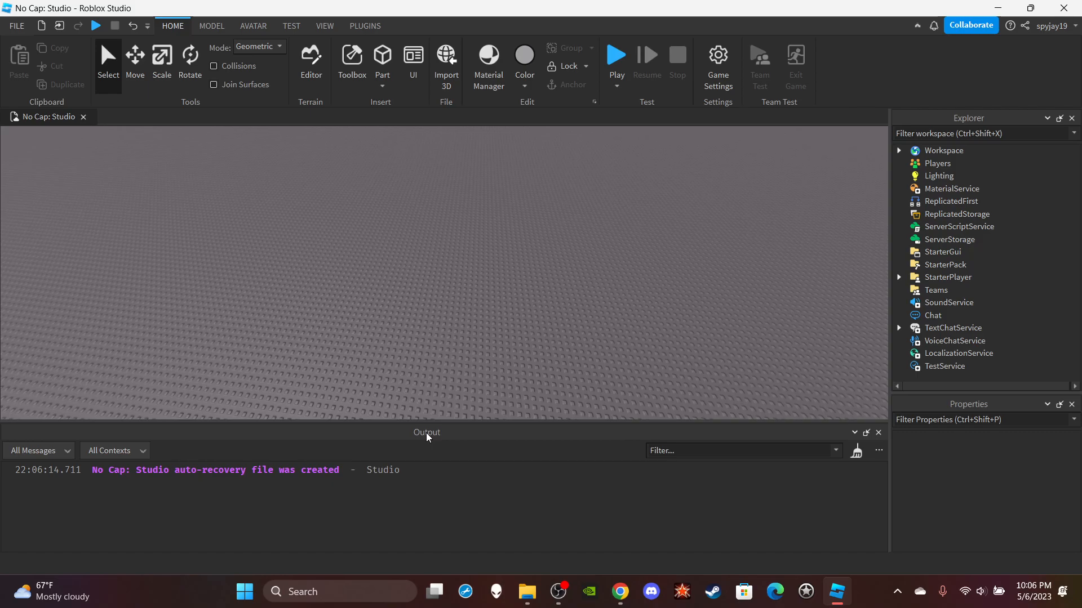
mouse_move(79, 404)
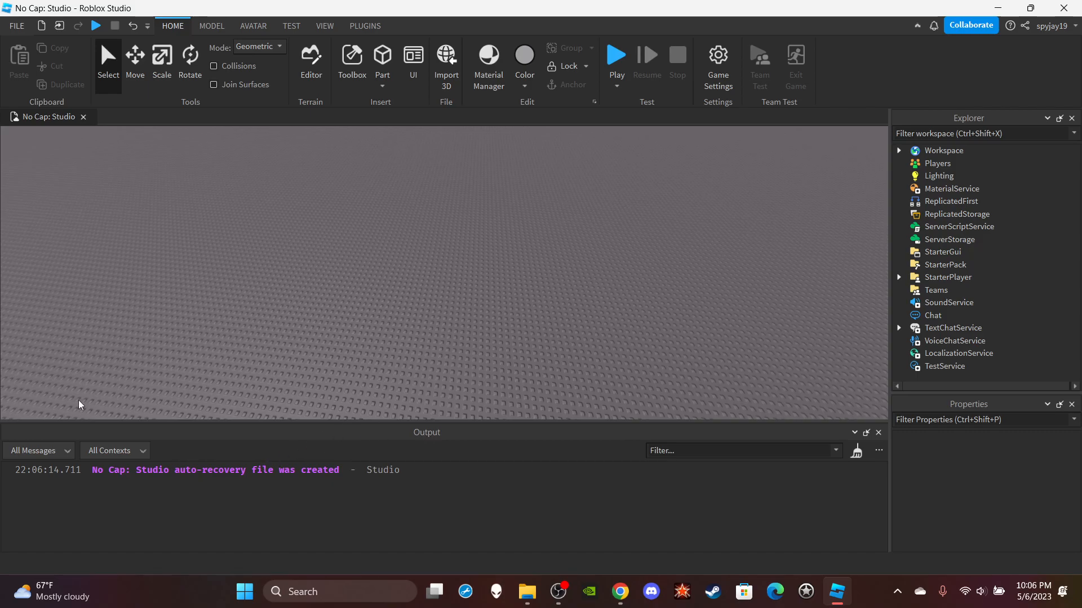
mouse_move(409, 495)
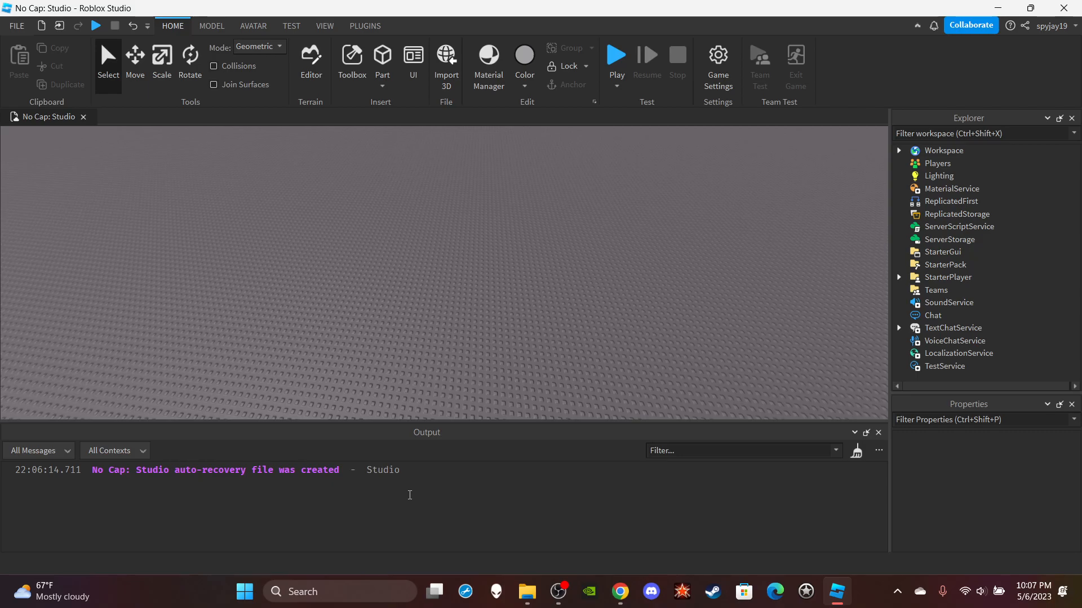
mouse_move(534, 396)
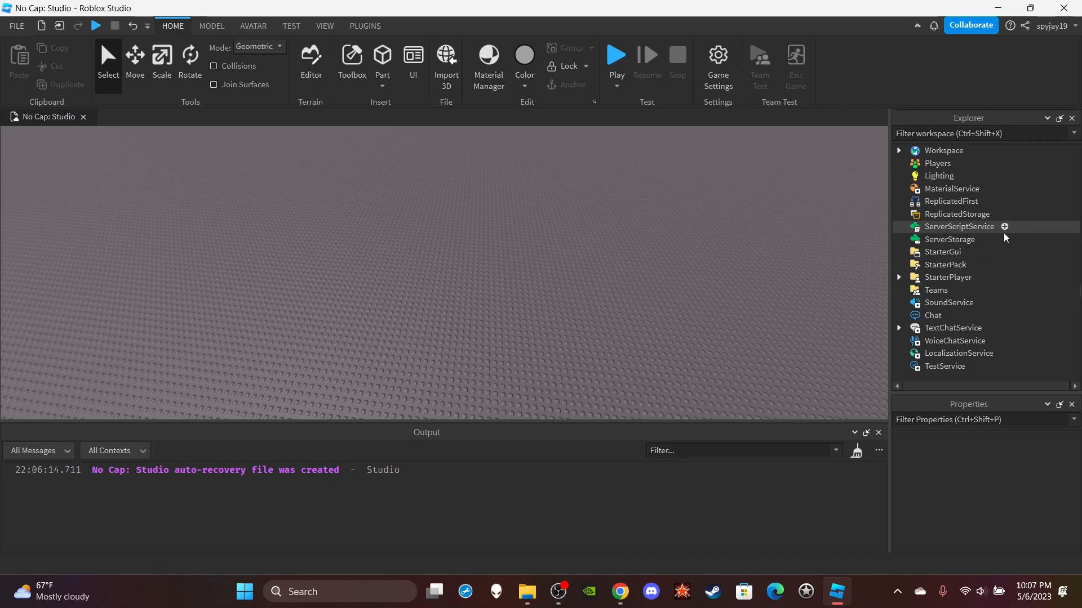
Insert a Script in ServerScriptService and a LocalScript in StarterPlayerScripts, then return to the scene
click(1004, 226)
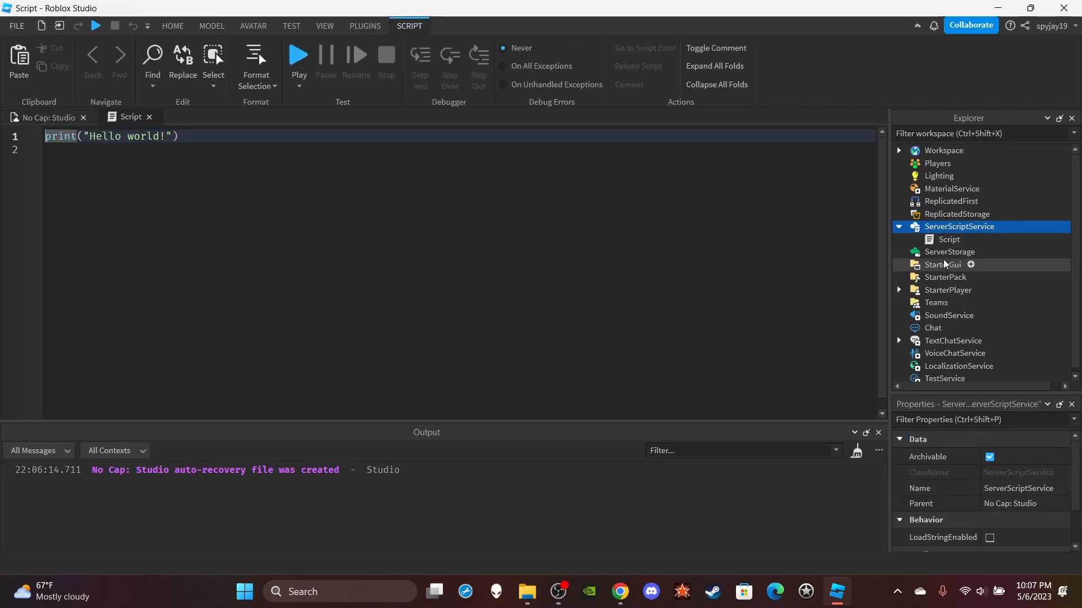
click(949, 239)
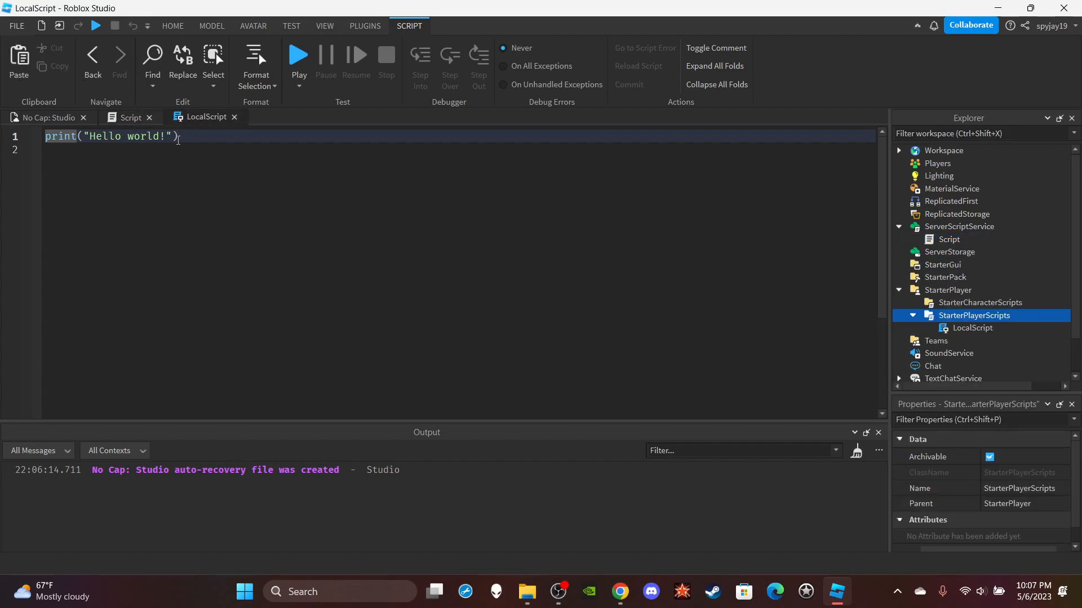
click(172, 26)
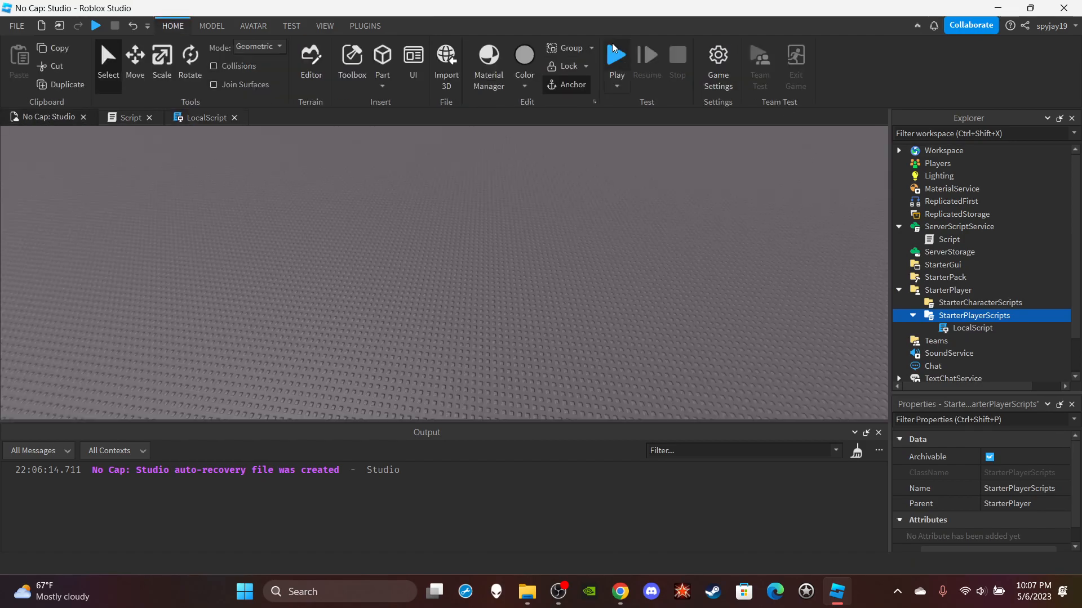
Play-test the place so Output shows Hello world from both server and client
click(615, 55)
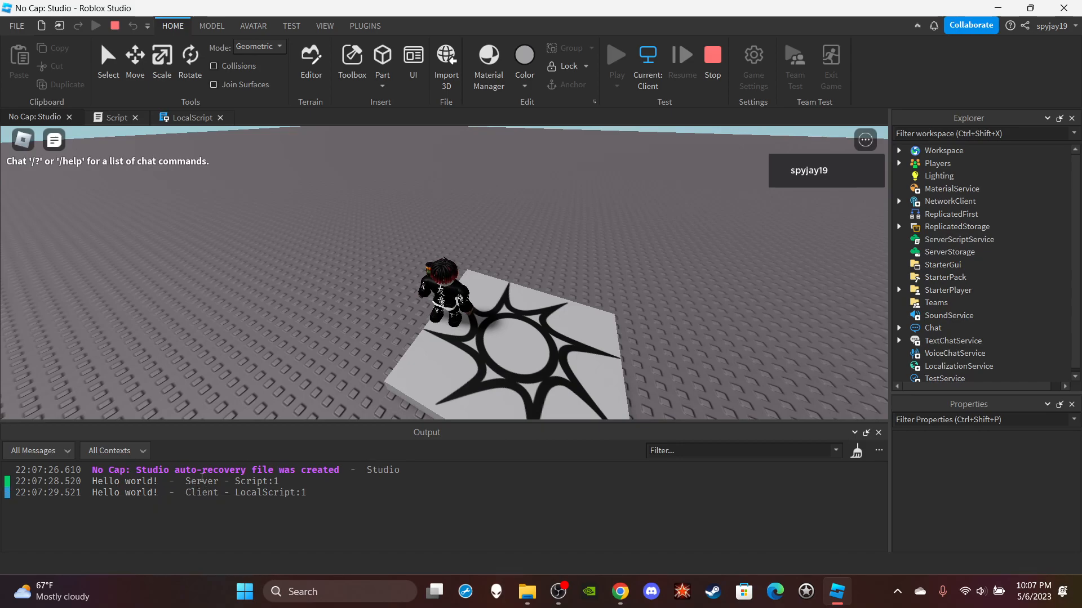
double_click(202, 481)
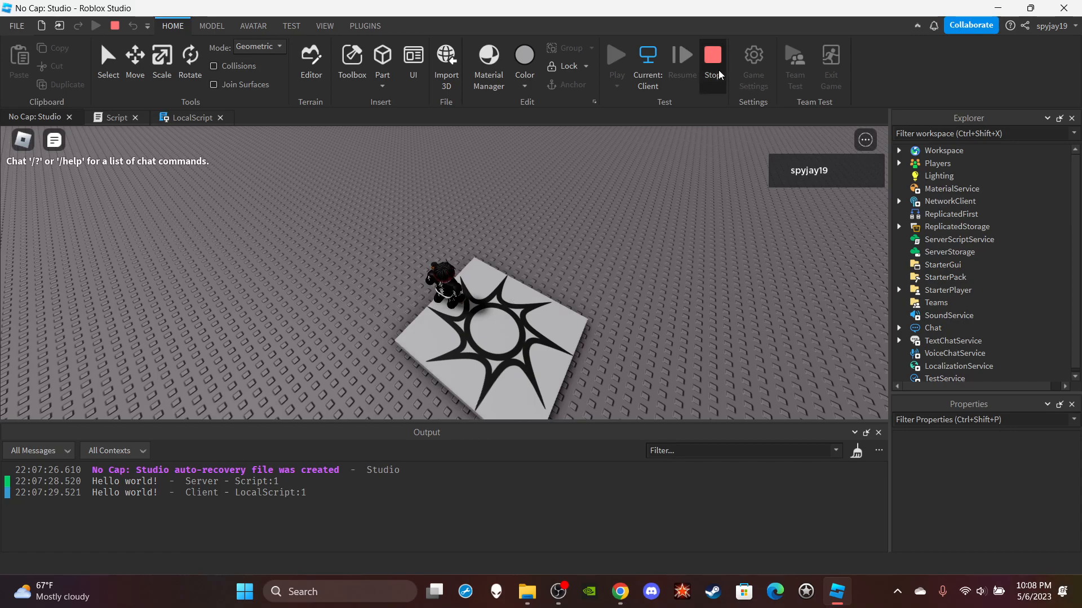
Stop the test, publish the place to Roblox and reopen the server Script
click(16, 26)
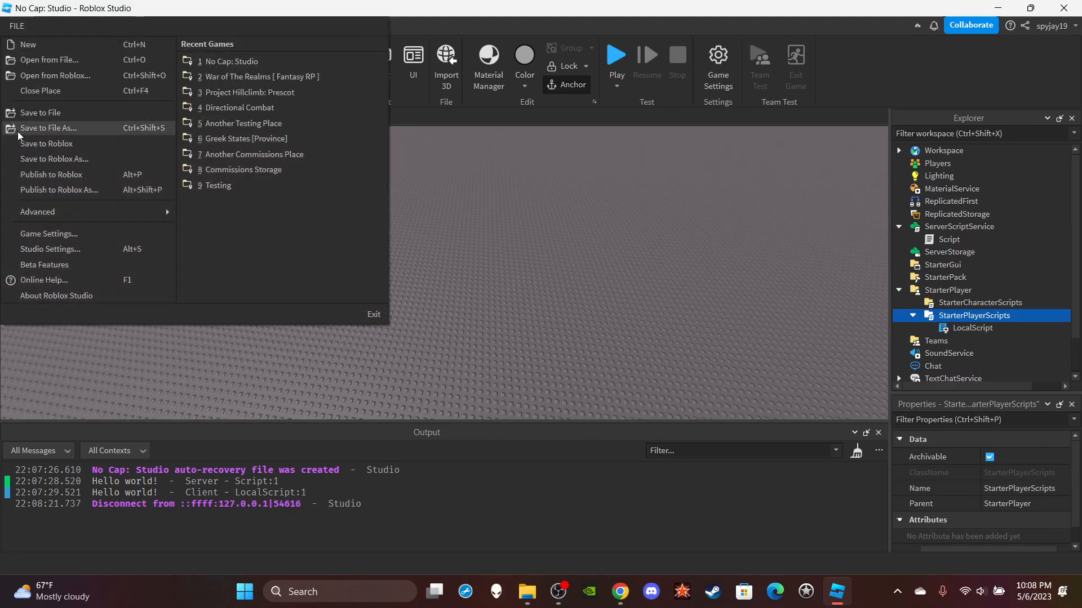
click(50, 173)
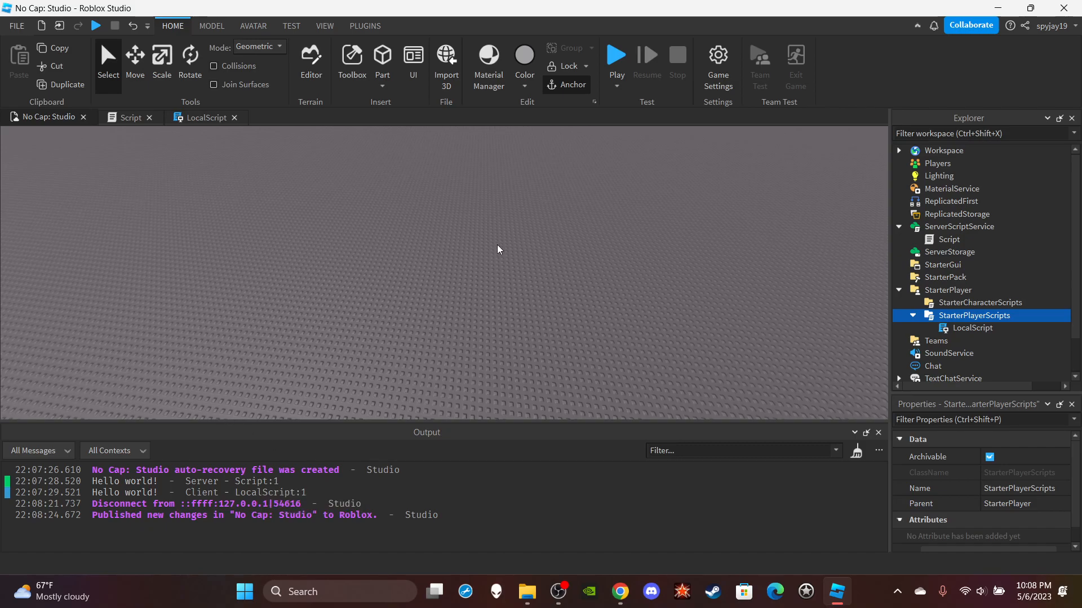
right_click(970, 328)
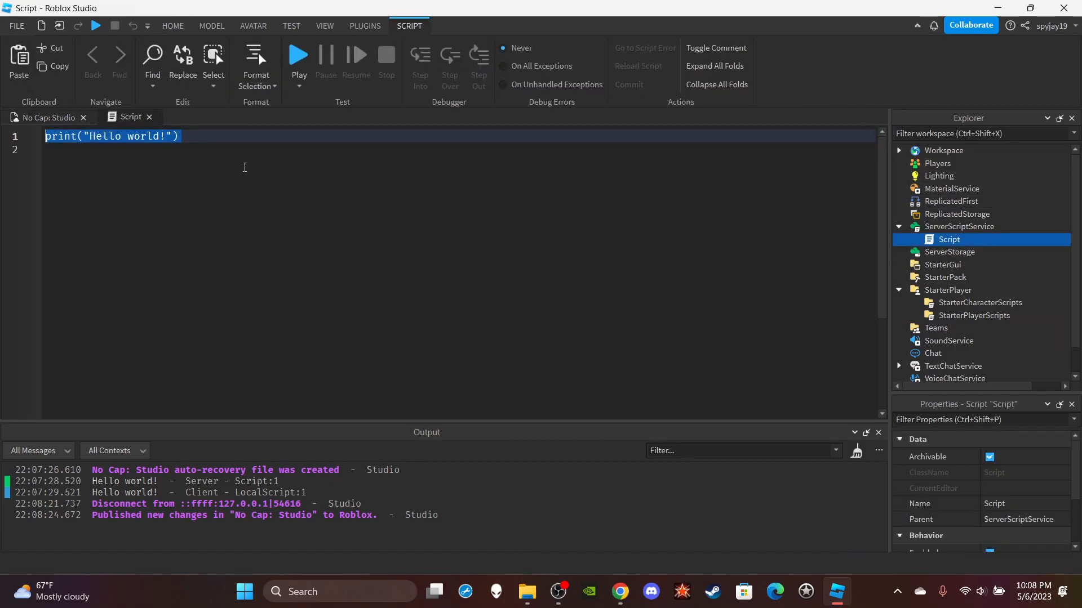
Remove the print line's closing parenthesis and play-test so the syntax error appears in Output
text(\)
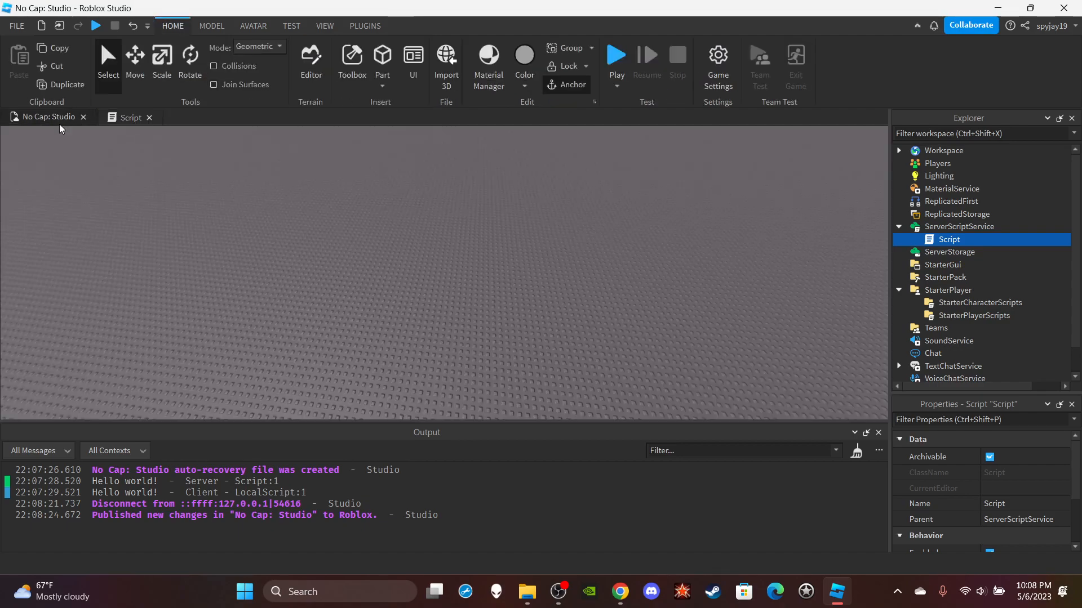
click(129, 116)
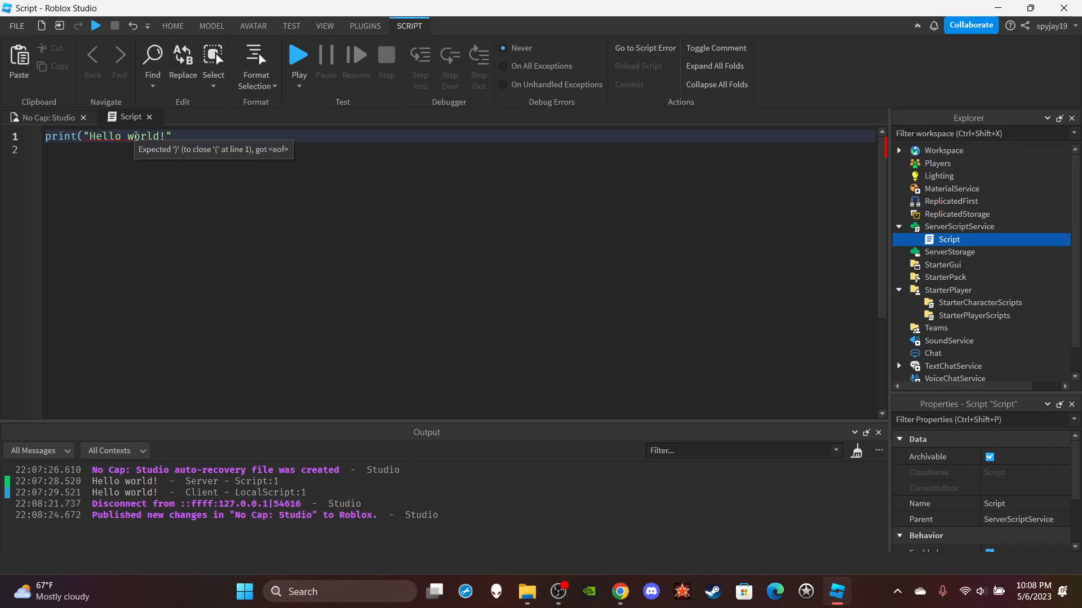
click(173, 26)
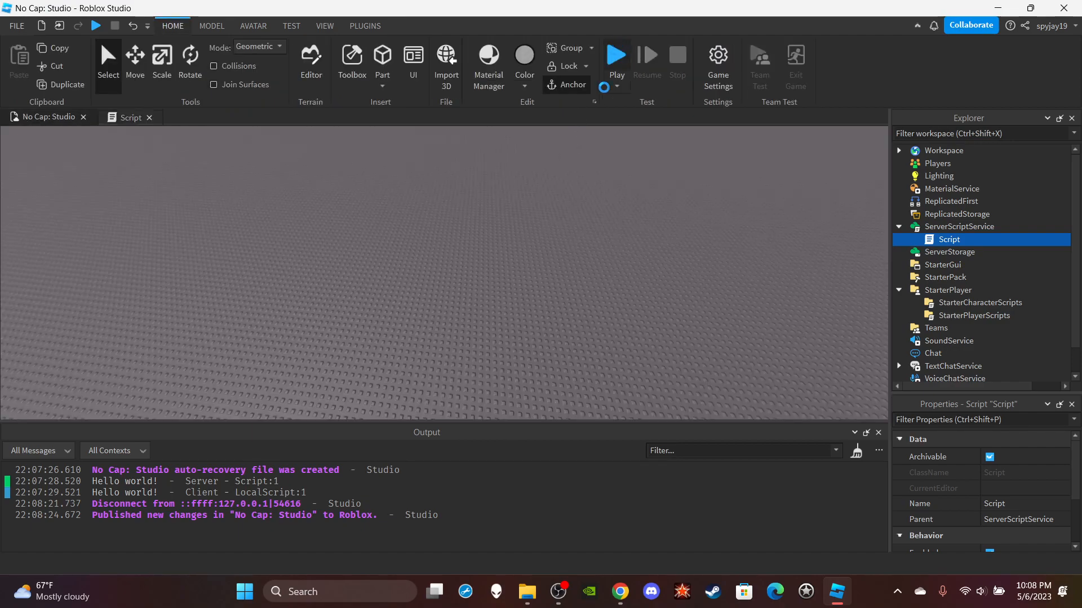
click(616, 55)
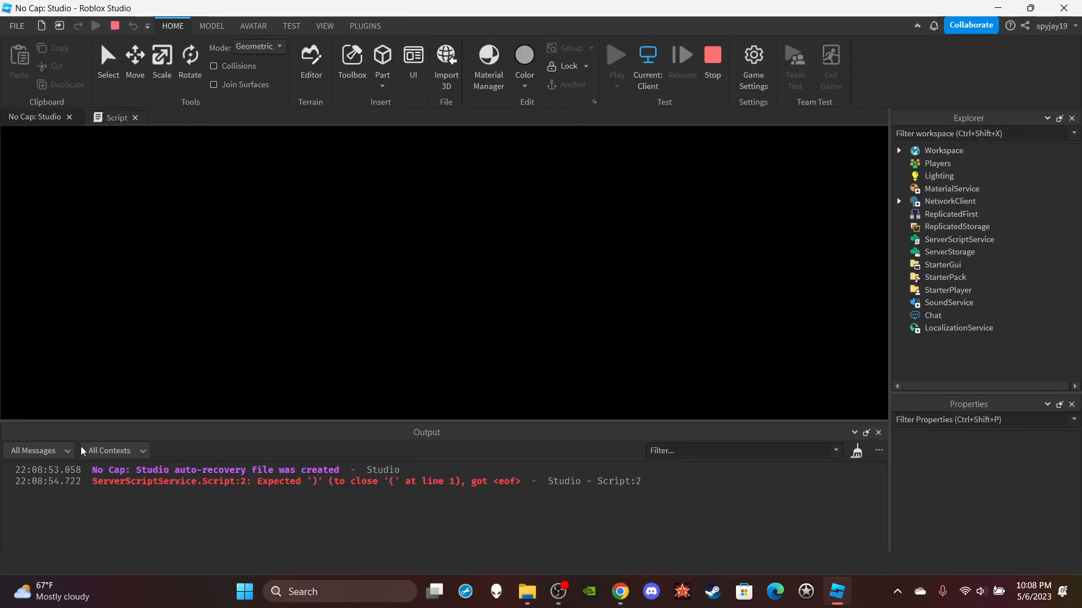
click(615, 54)
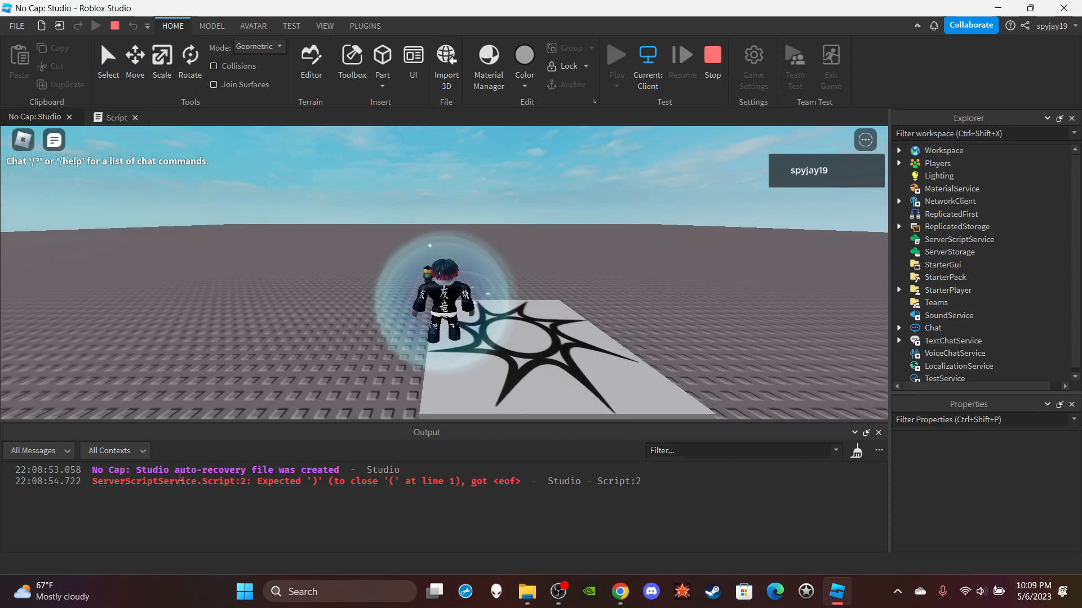
mouse_move(331, 492)
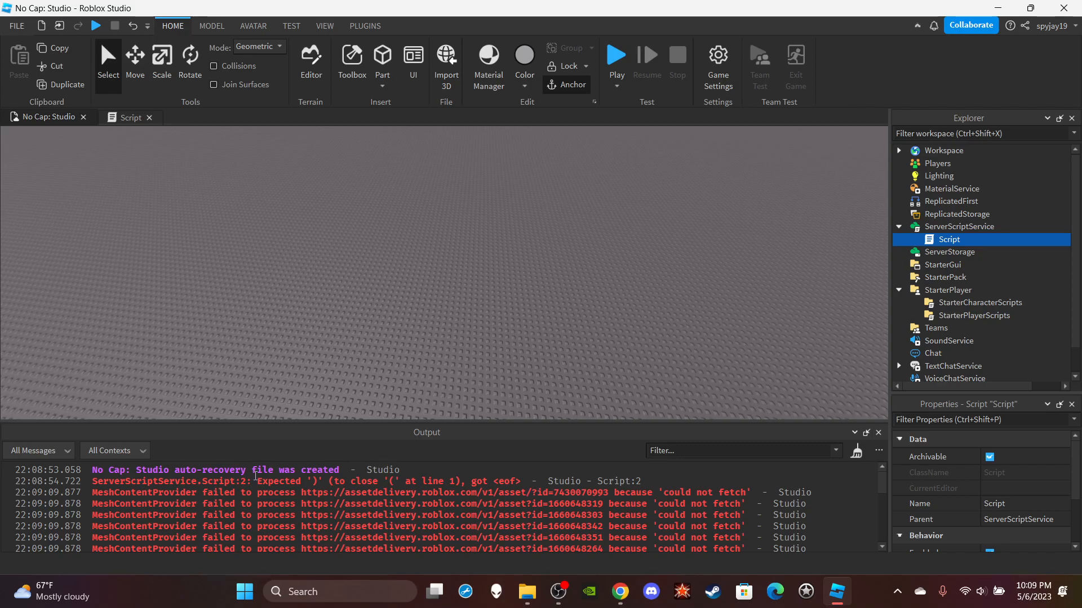
mouse_move(398, 491)
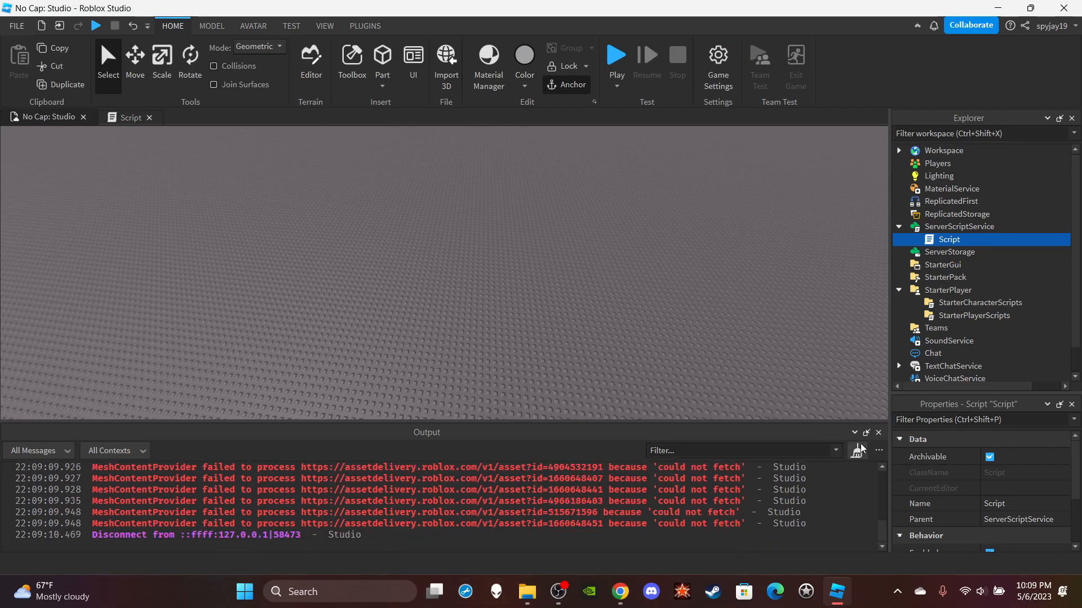
Clear all messages from the Output log
click(858, 450)
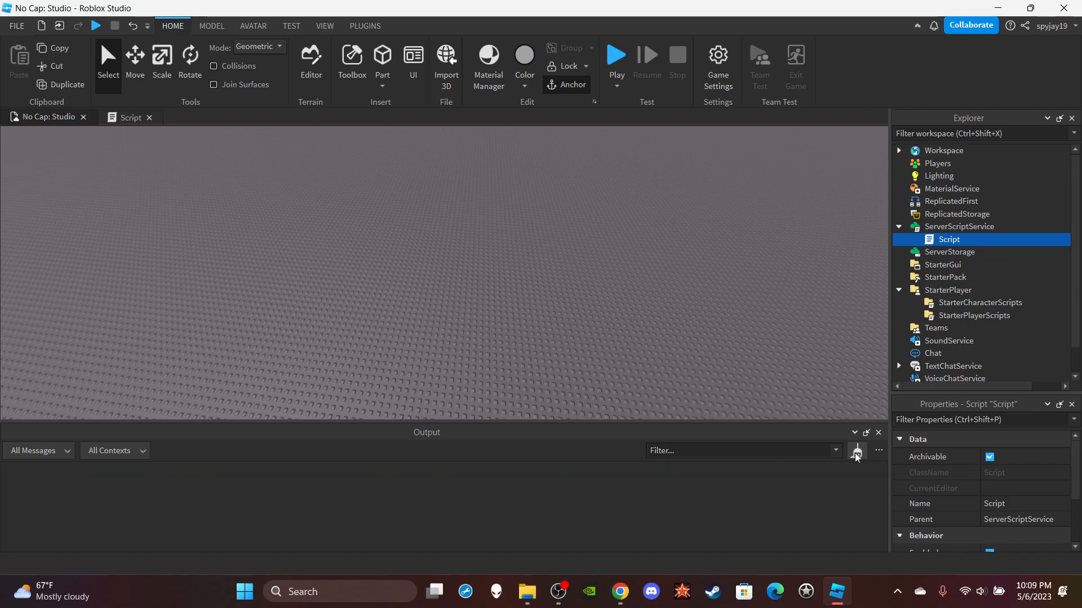
Review the All Messages filter categories, then close the Output window
click(877, 451)
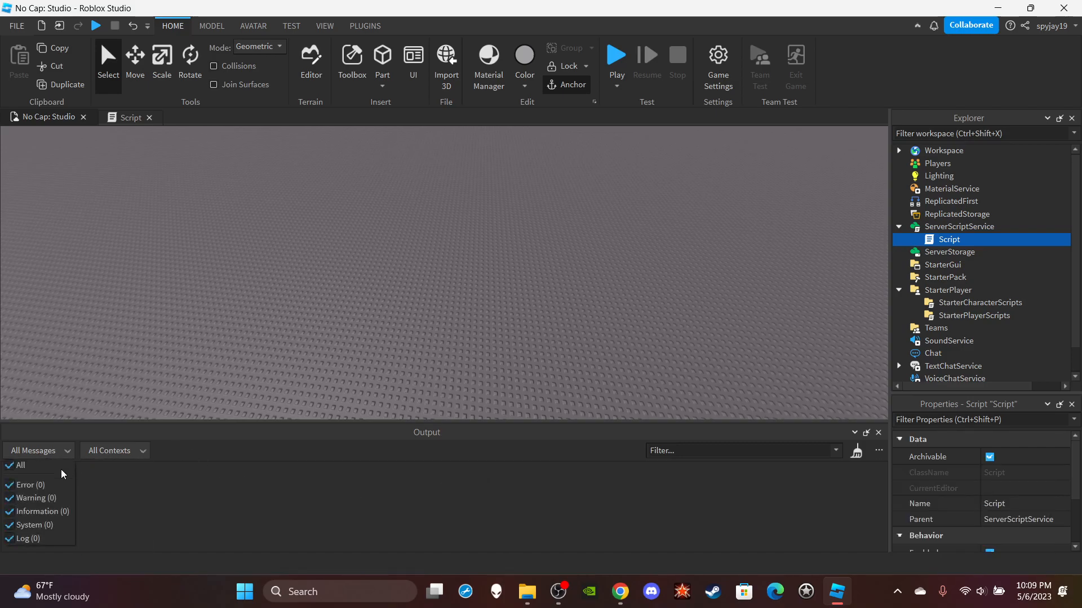
mouse_move(45, 510)
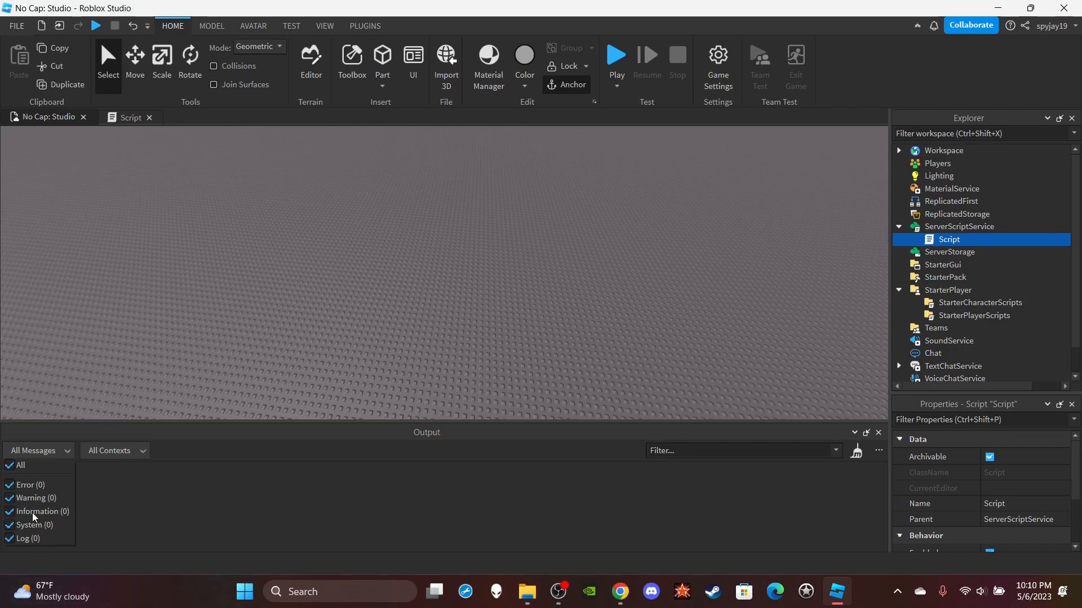
mouse_move(127, 324)
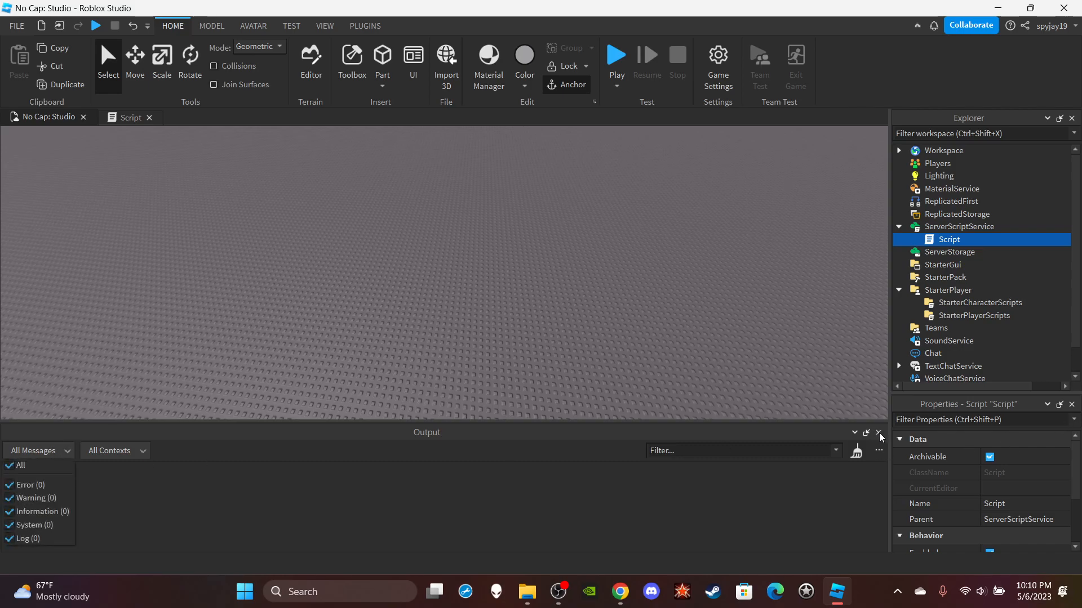
click(323, 25)
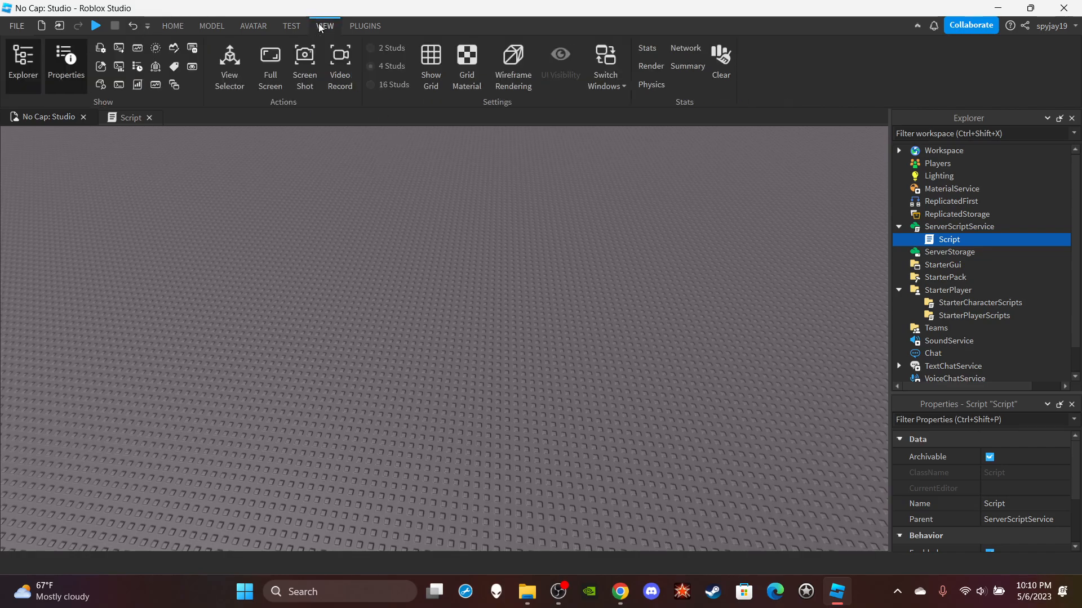